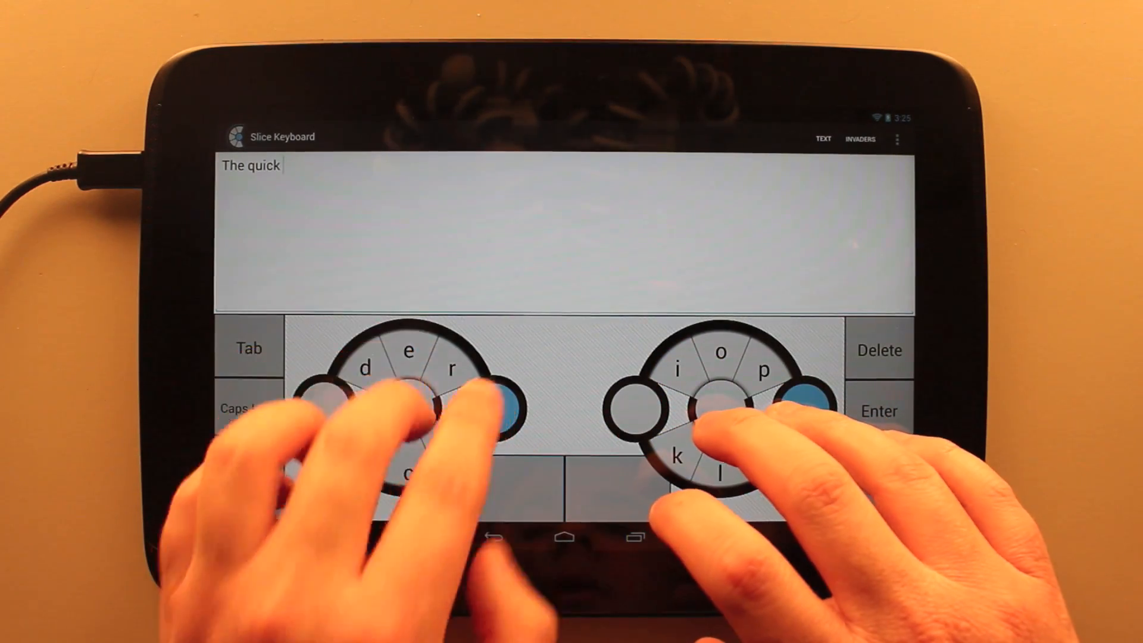
# Type 'bro' to continue 'The quick brown fox jumped over the lazy dog.'
pyautogui.write('bro')
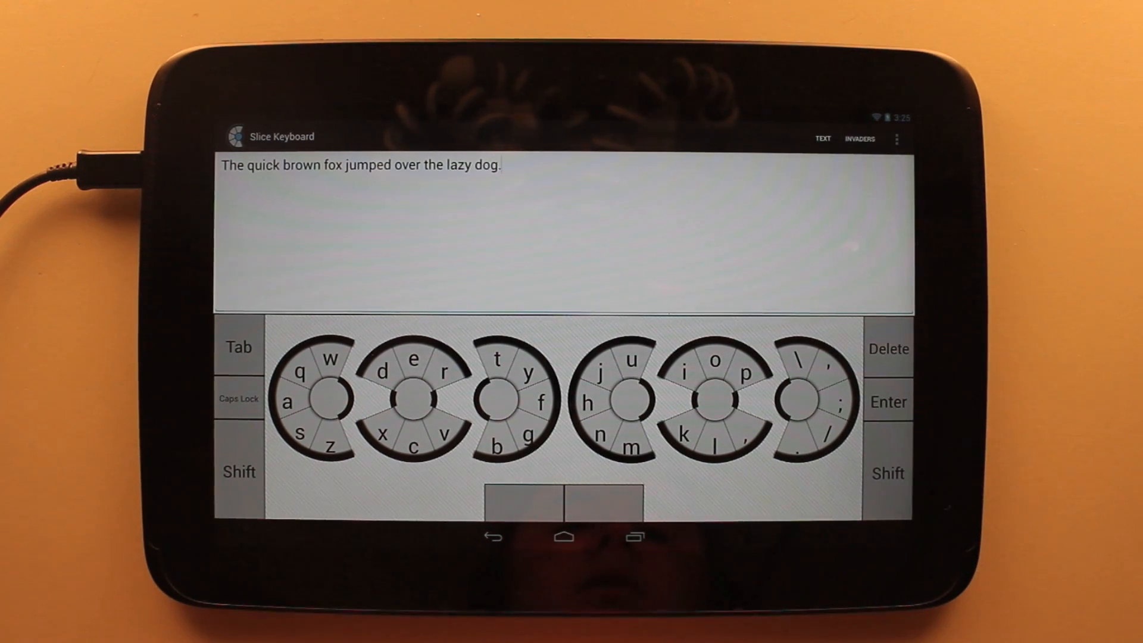
# Show the uppercase letters and the numbers-and-symbols set, then open the Invaders game
pyautogui.click(887, 473)
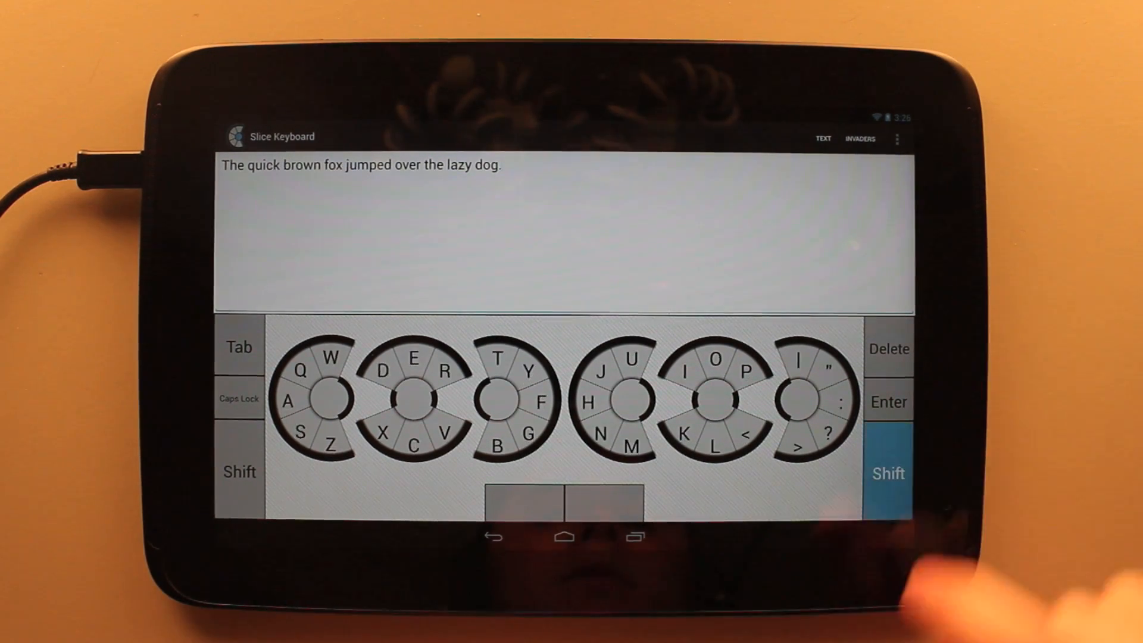
pyautogui.click(888, 472)
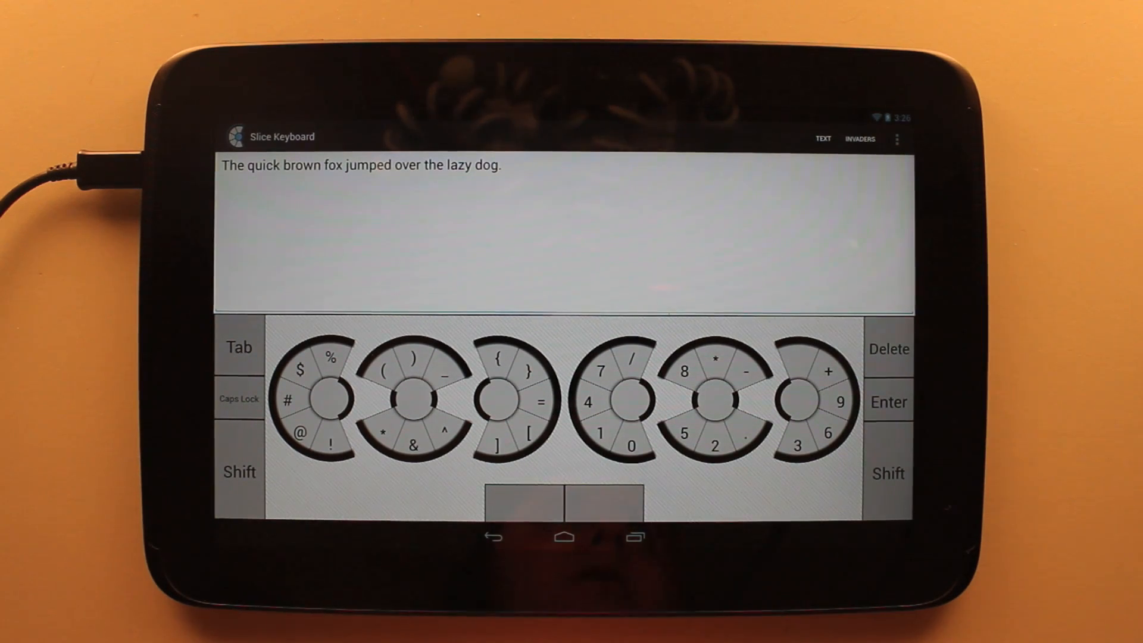
pyautogui.click(238, 471)
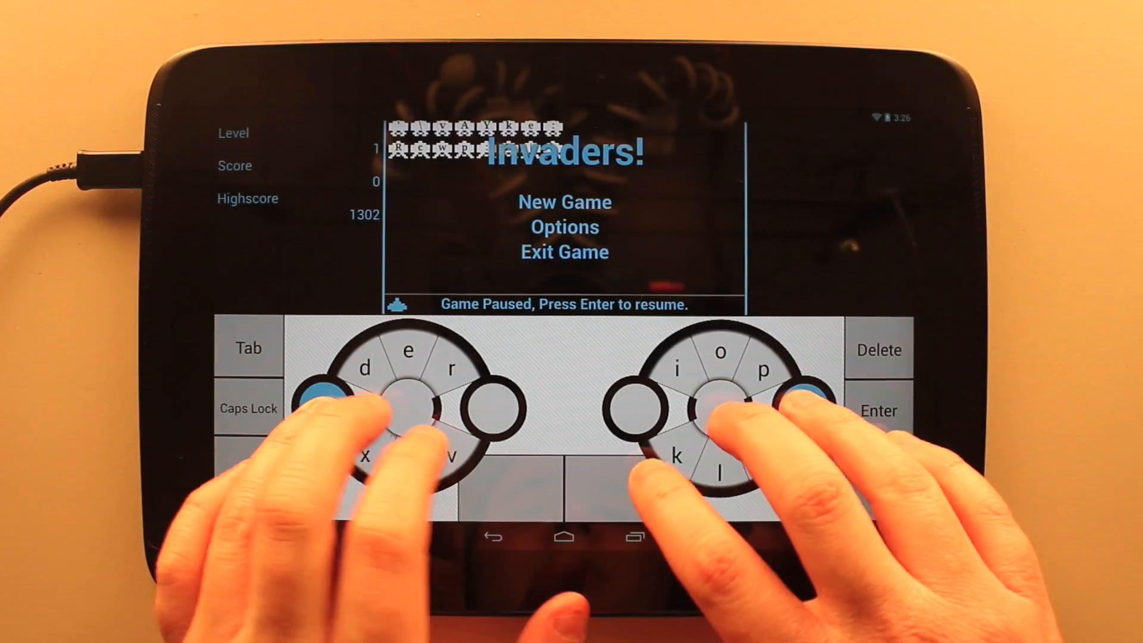
# Resume the paused Invaders game with Enter and play it
pyautogui.press('enter')
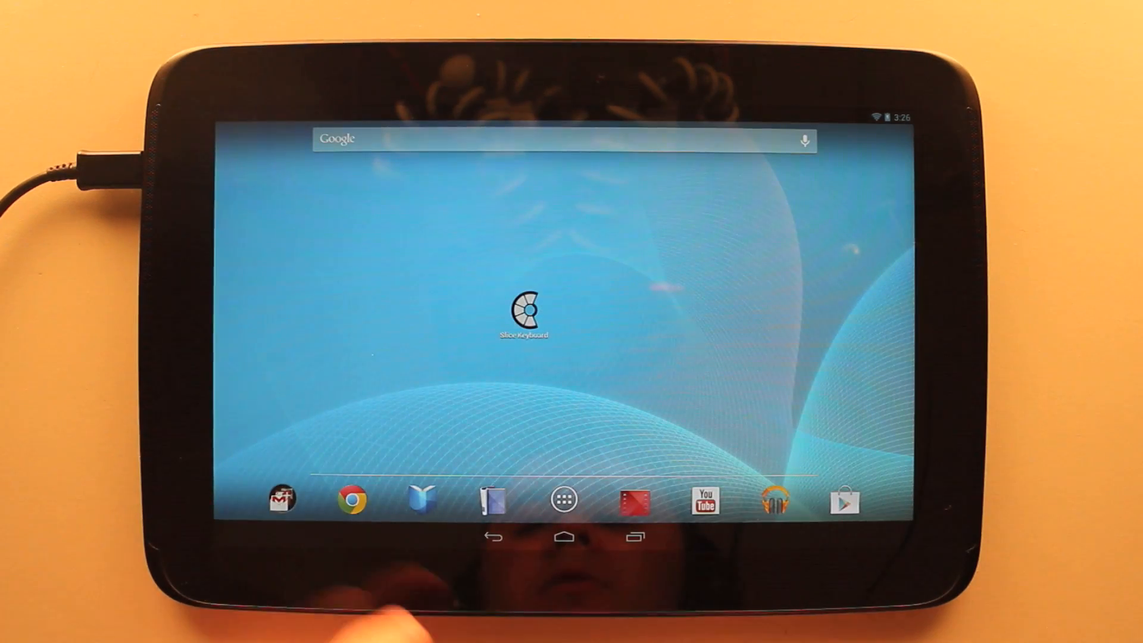
# Launch Chrome and enter 'istastech.com' in the address bar
pyautogui.click(352, 501)
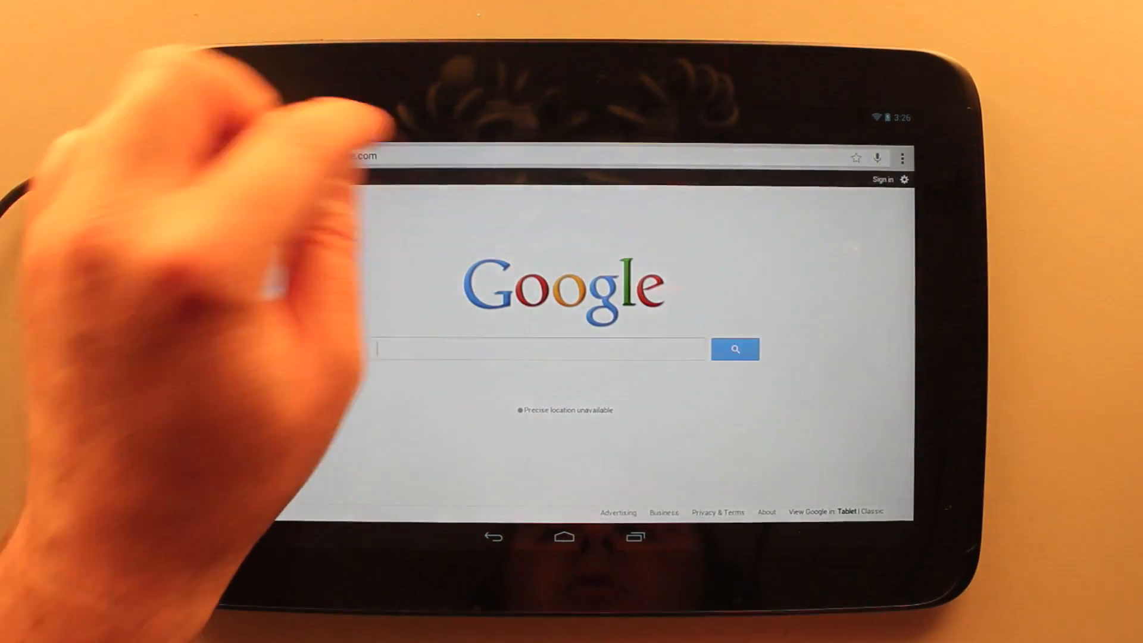
pyautogui.click(539, 155)
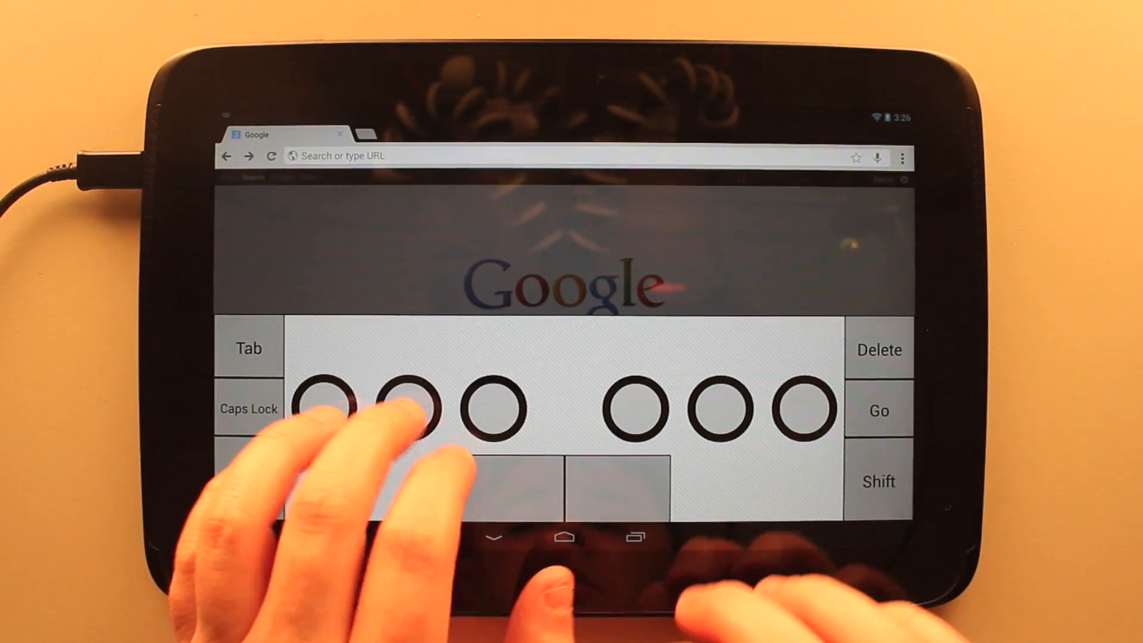
pyautogui.write('istastech.com')
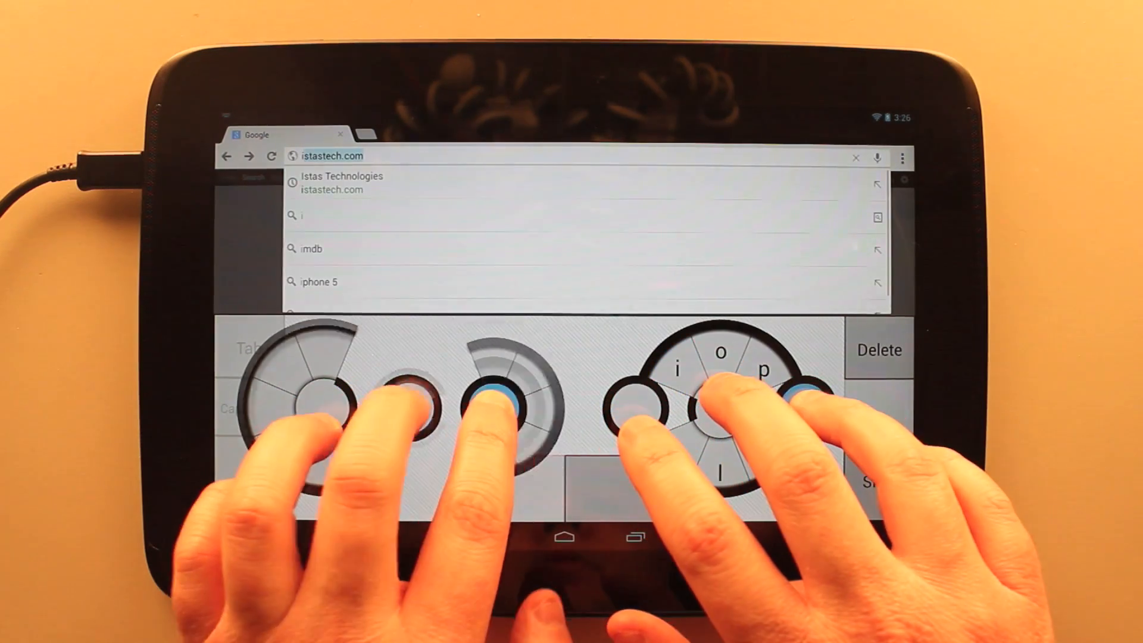